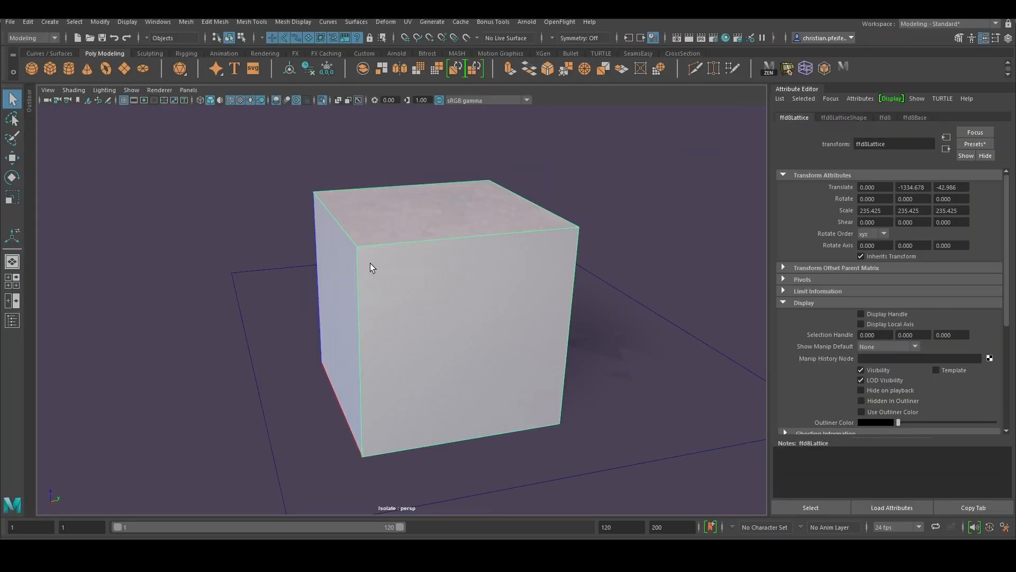
# - Select the cube whose top edge gets bevelled
pyautogui.click(339, 230)
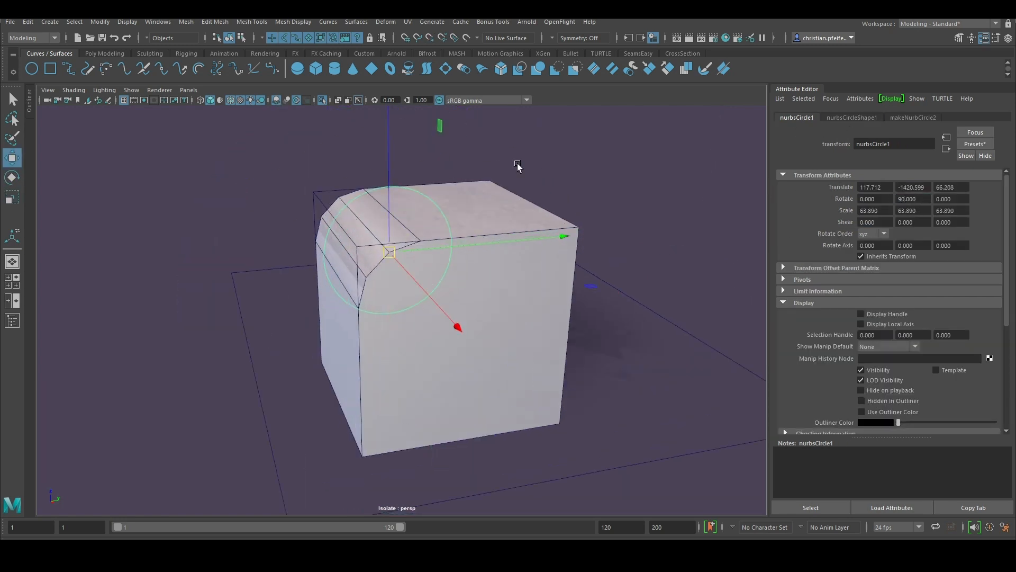
# - Open the Connection Editor and load the RADIUS bevel node as the target
pyautogui.click(158, 21)
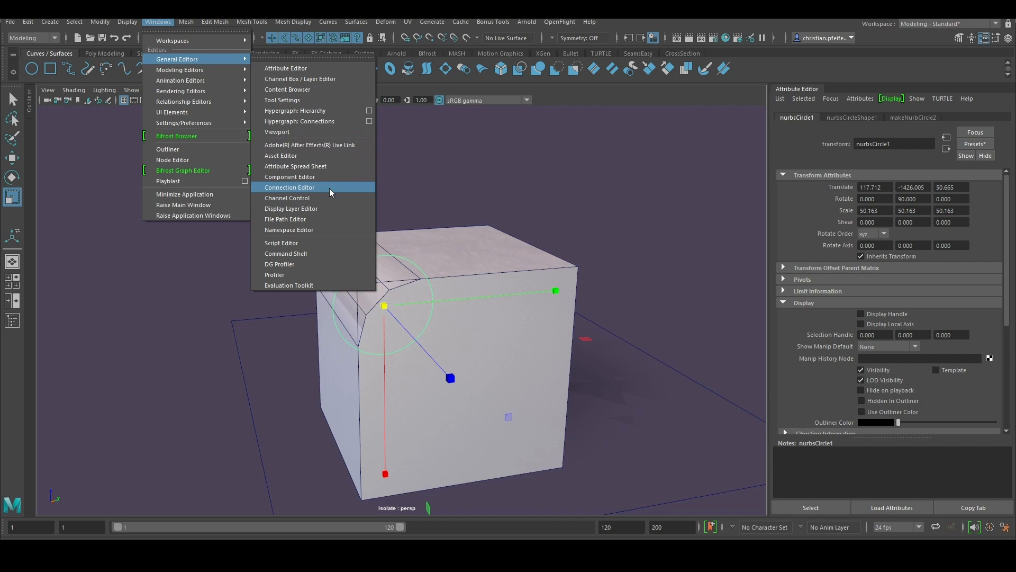
pyautogui.click(289, 187)
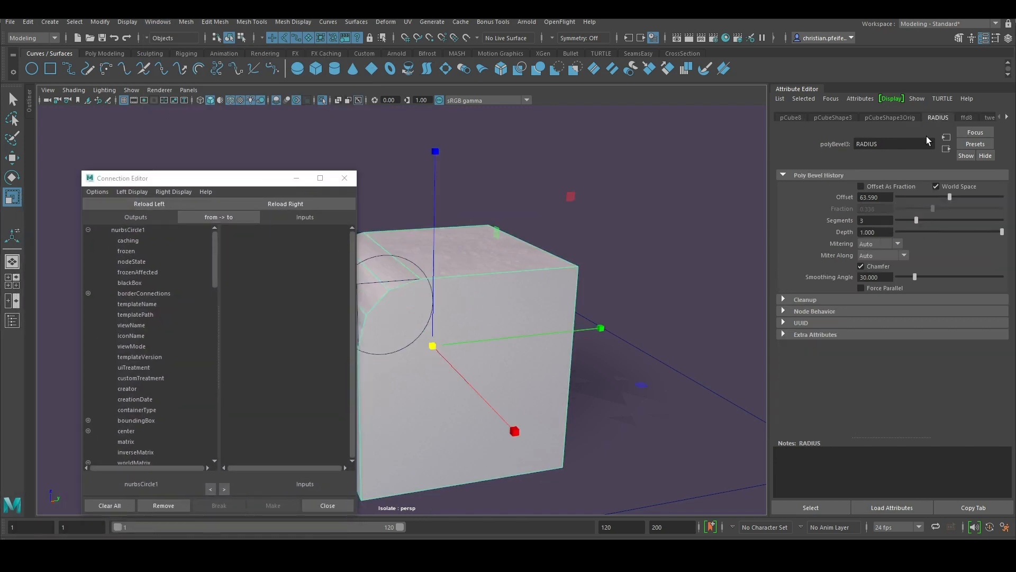
pyautogui.click(285, 203)
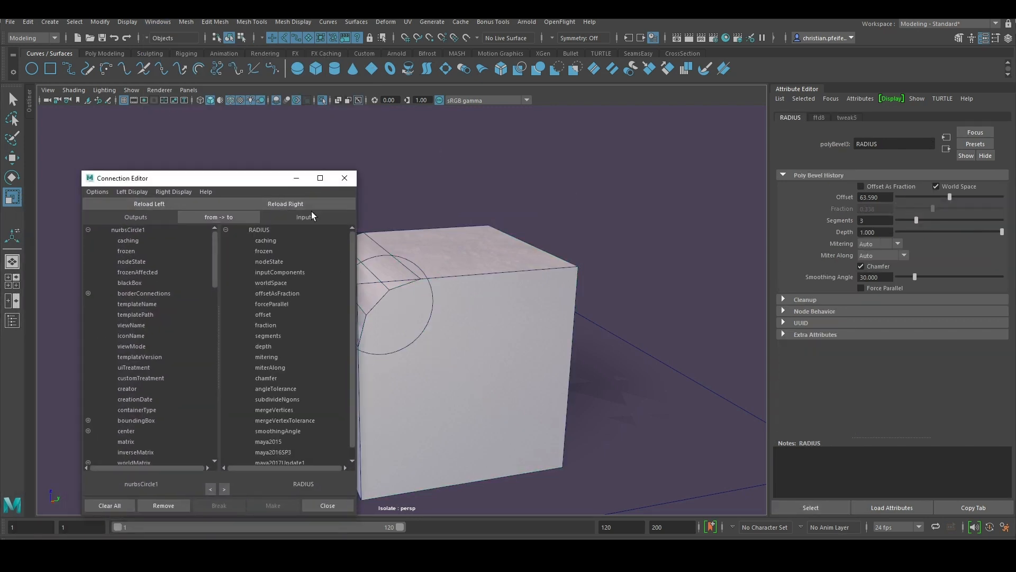
pyautogui.scroll(-3)
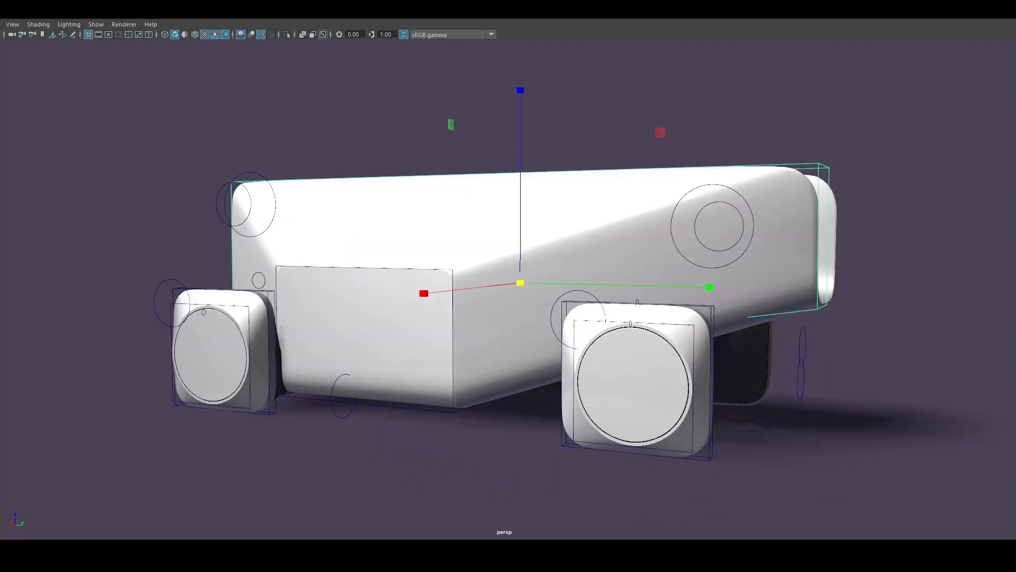
# - Select the front left and front right wheel blocks for widening
pyautogui.click(223, 353)
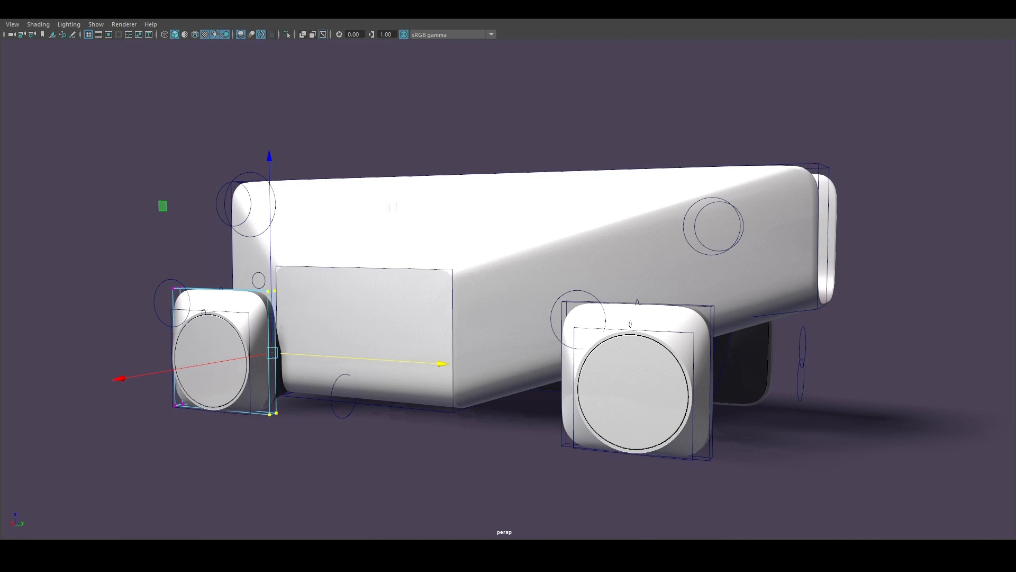
pyautogui.click(635, 382)
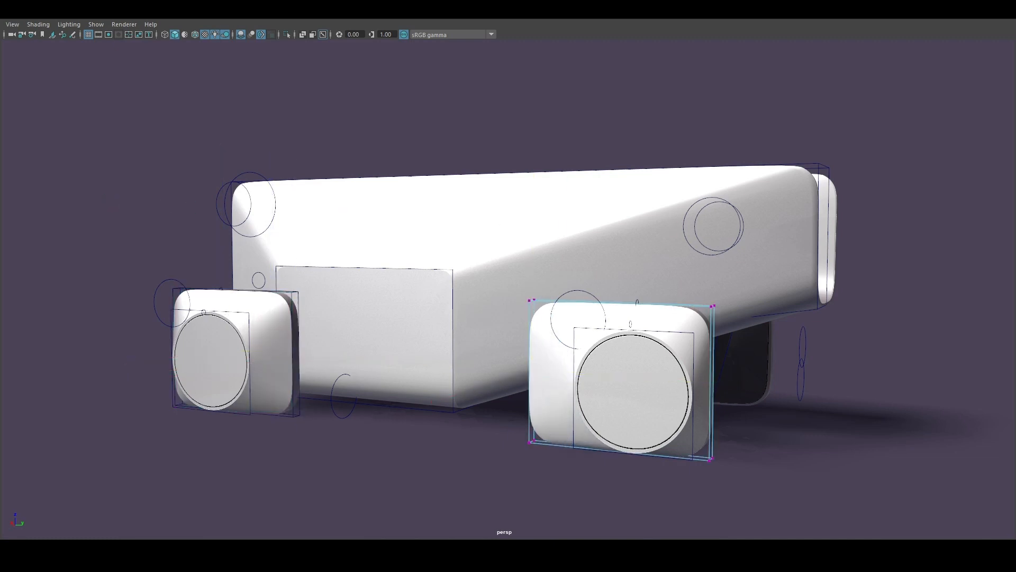
pyautogui.click(231, 353)
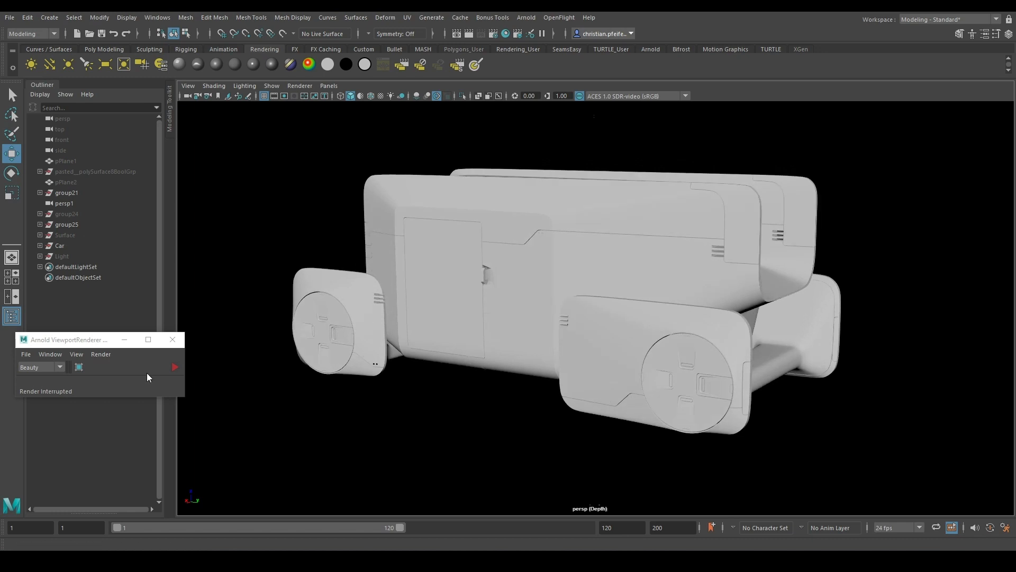
pyautogui.moveTo(84, 260)
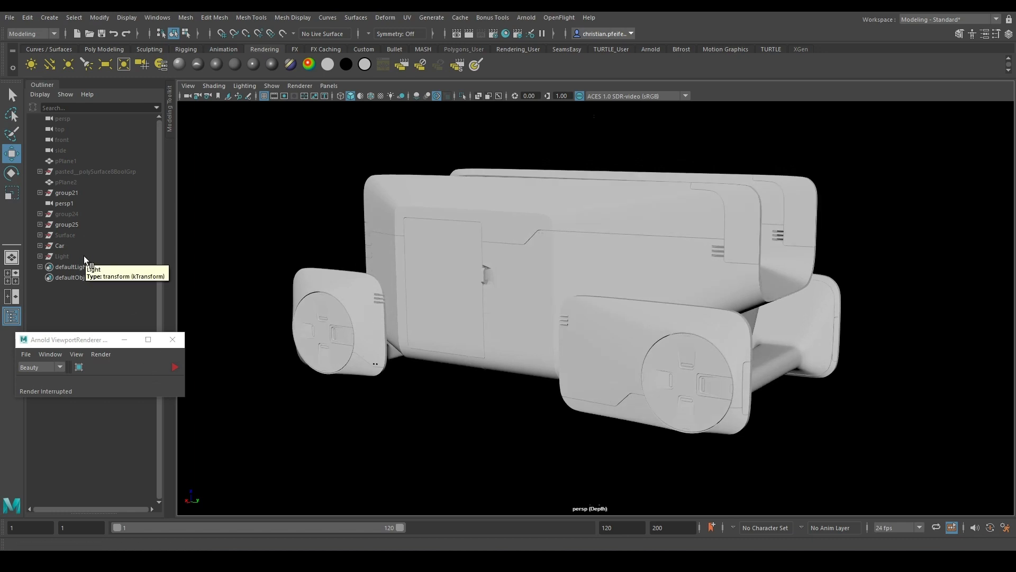
# - Show the hidden Light and Surface groups in the Outliner
pyautogui.click(63, 256)
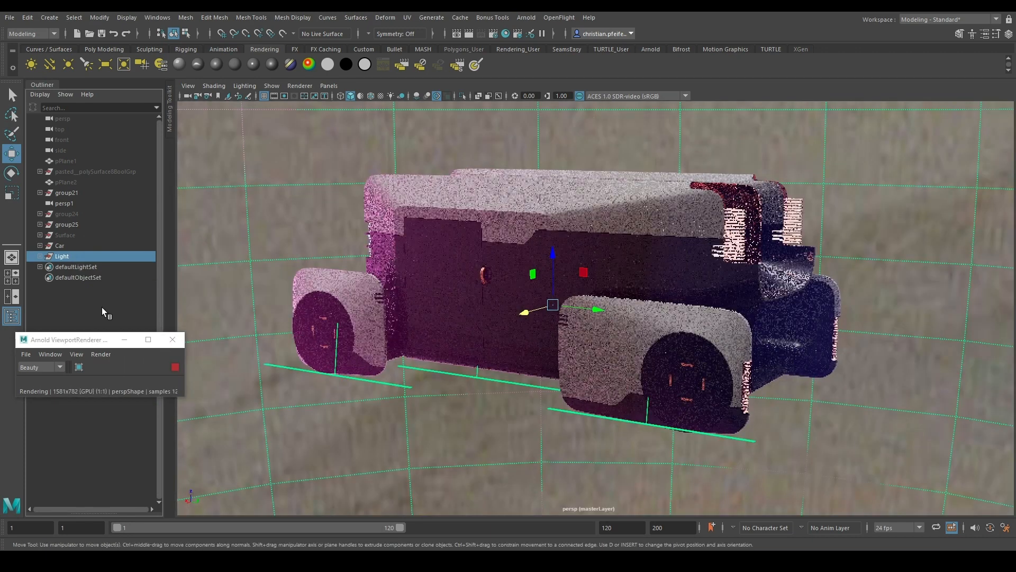
pyautogui.click(65, 235)
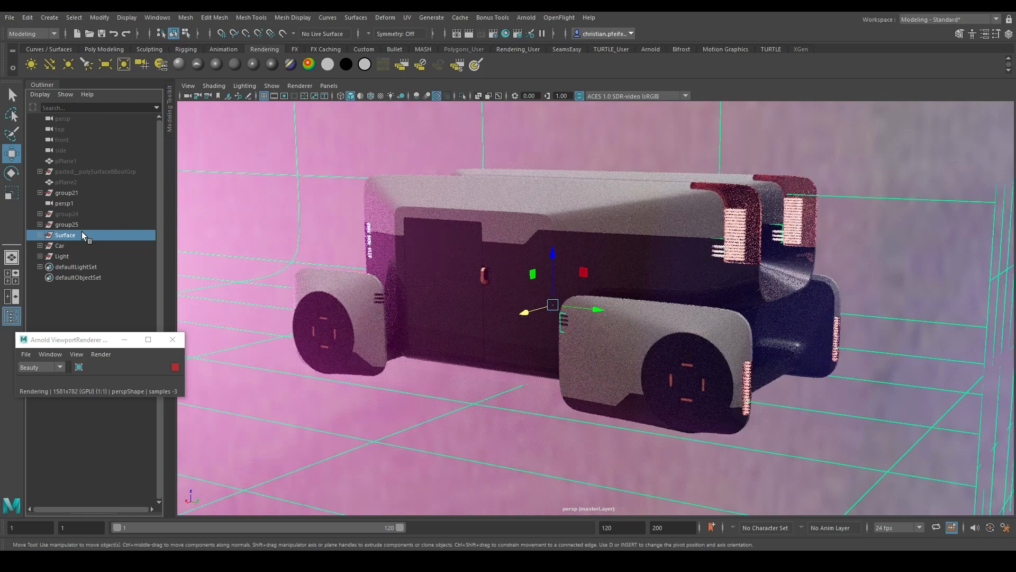